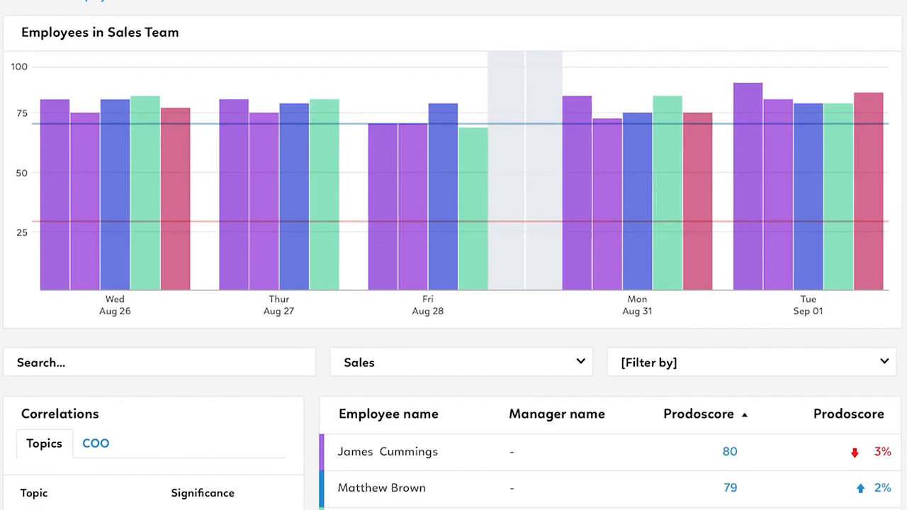
pyautogui.scroll(-3)
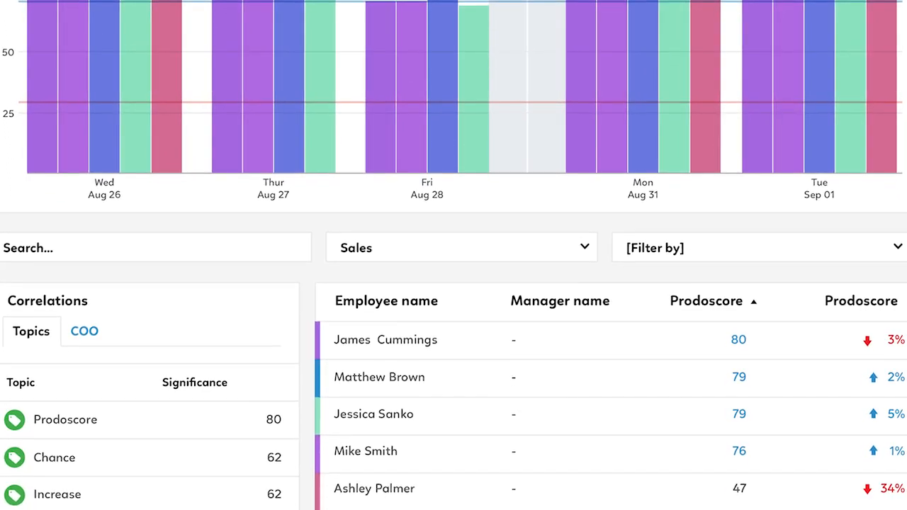